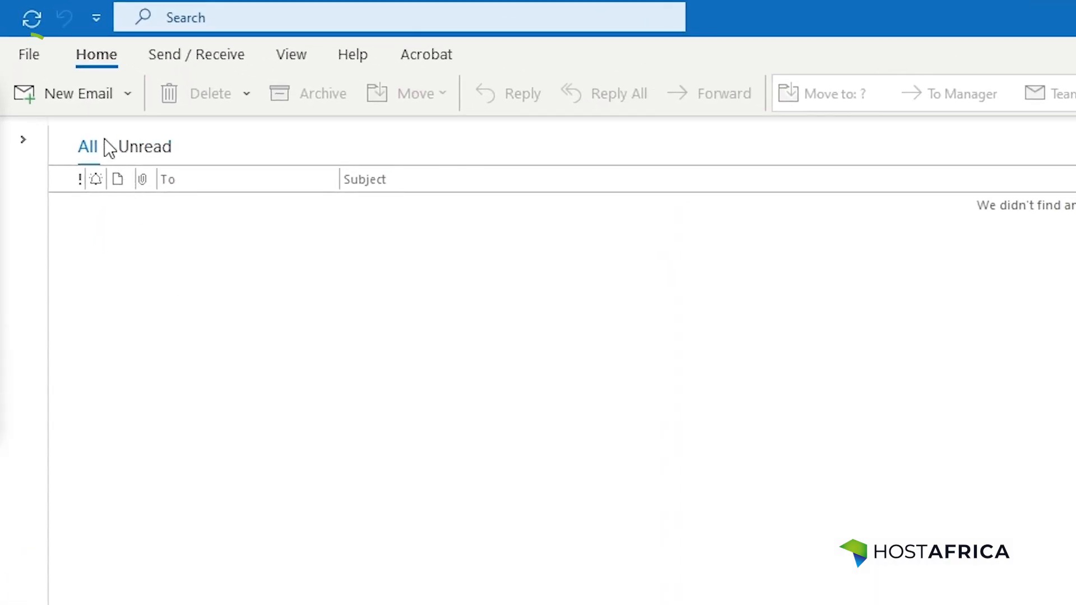
Reach the Account Settings dialog from the File menu, showing an empty email accounts list
click(28, 54)
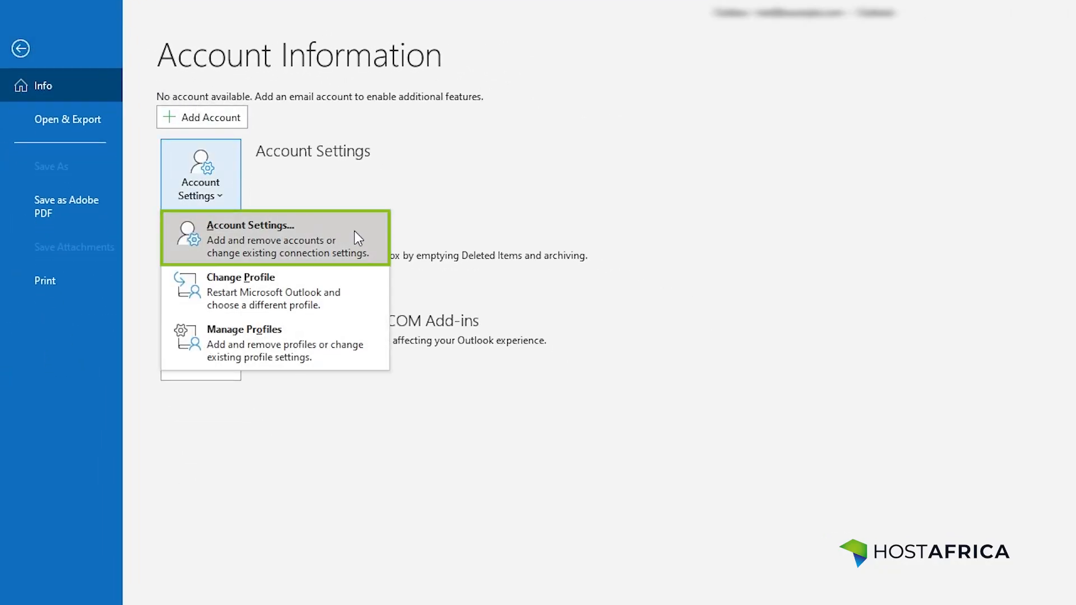
click(250, 226)
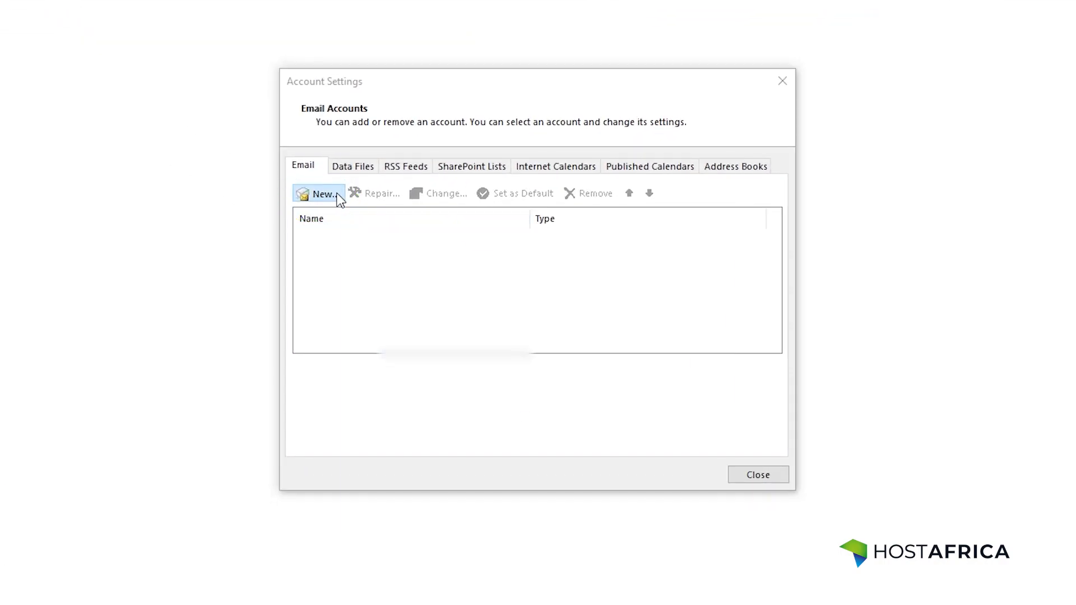
Start a new account with the email address entered and 'Let me set up my account manually' ticked, then continue
click(319, 193)
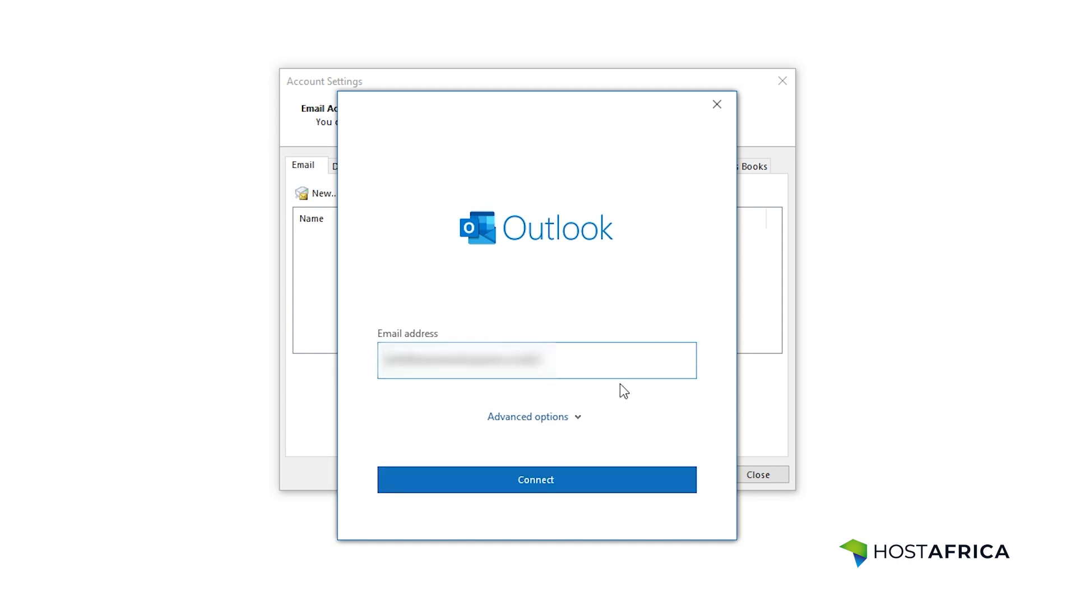
click(528, 417)
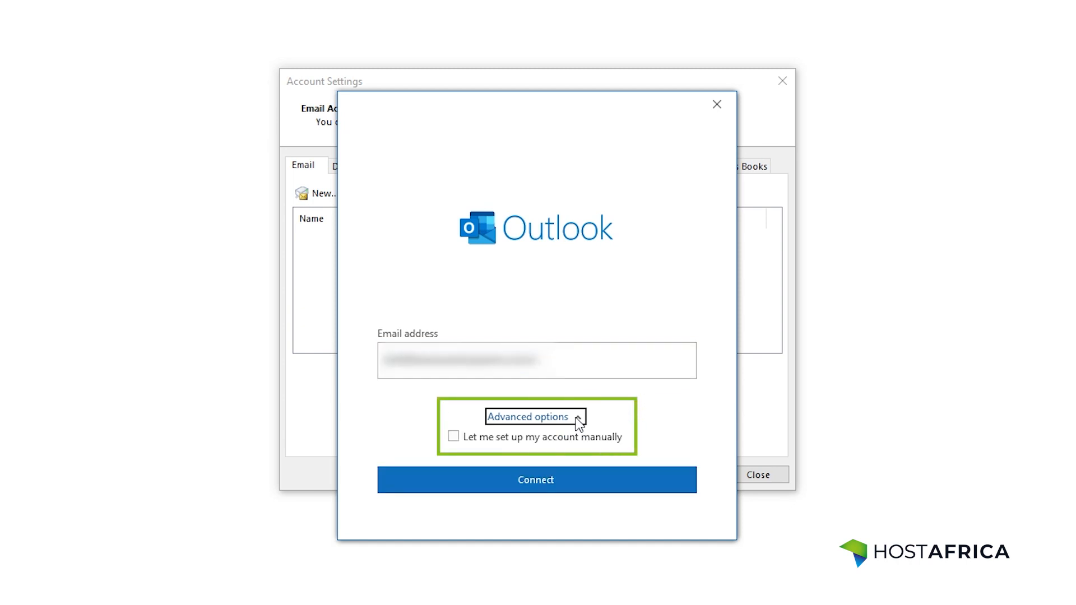
click(453, 437)
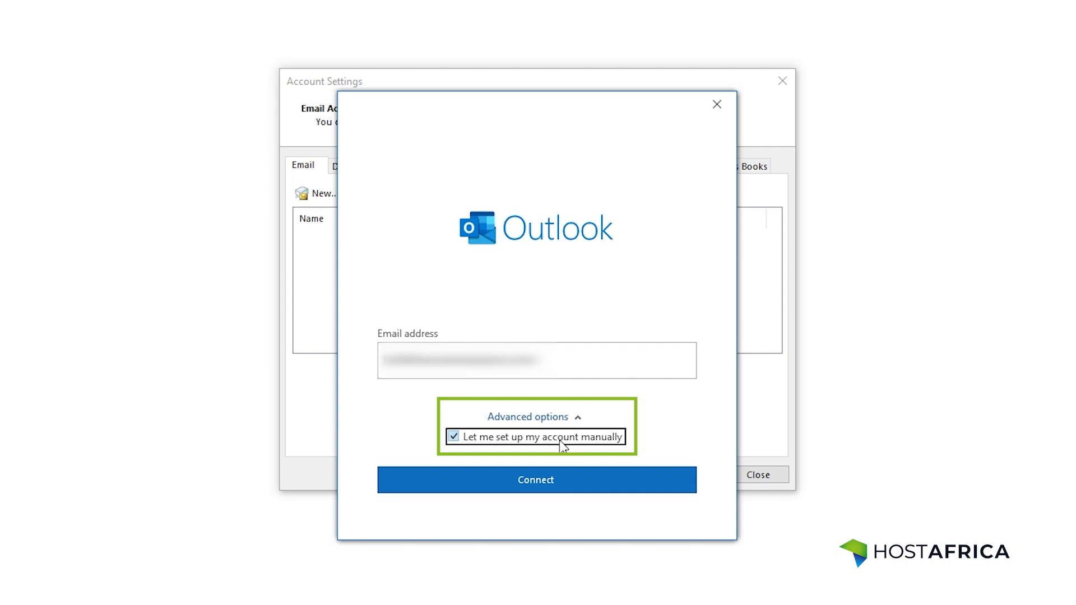
click(536, 479)
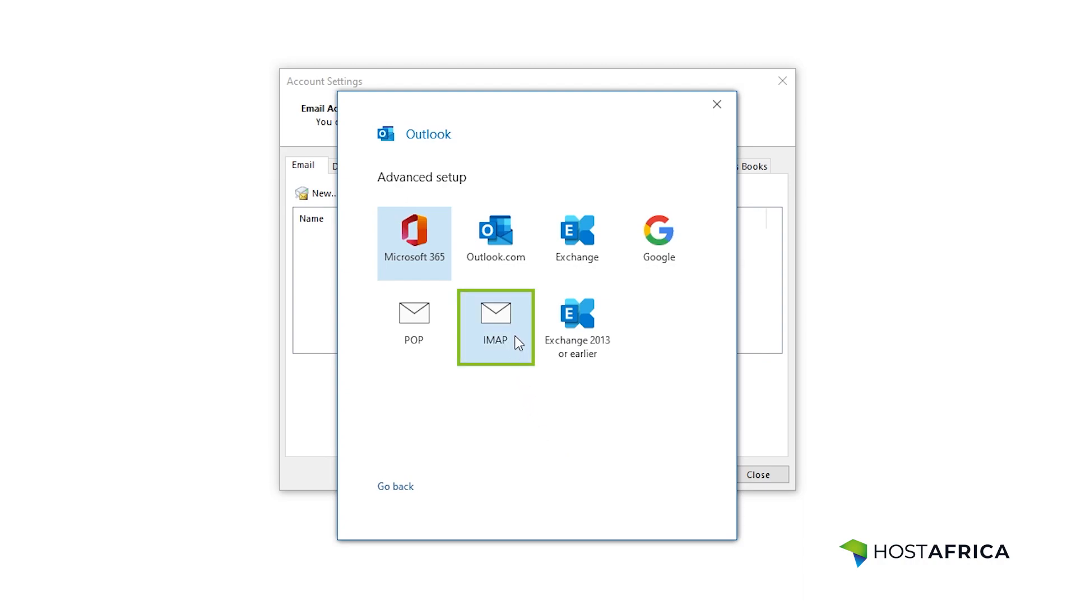
Choose IMAP as the account type, fill in the password and connect the account
click(494, 328)
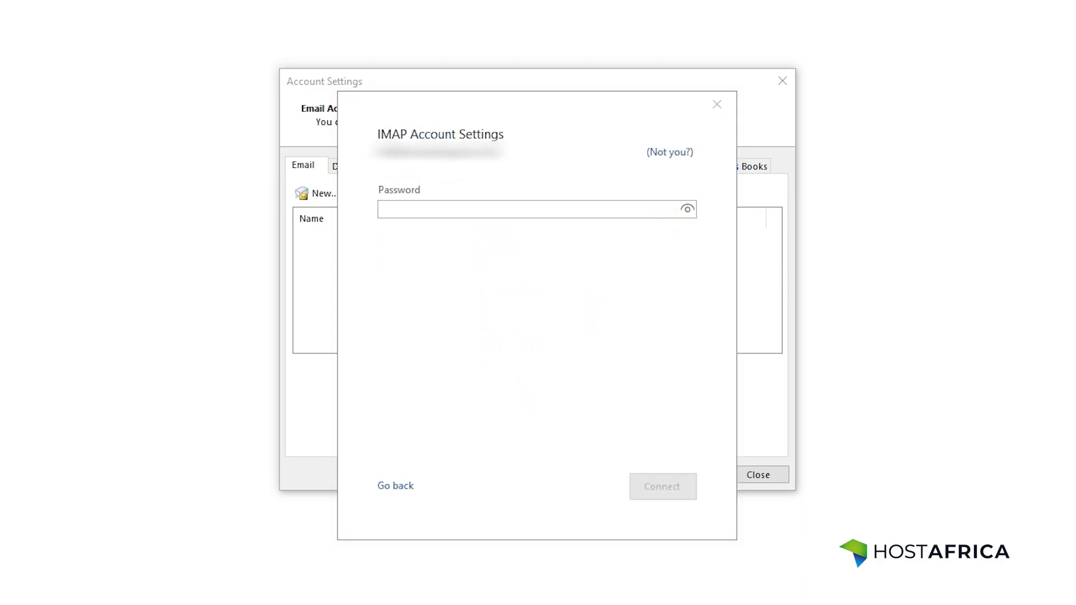
click(536, 210)
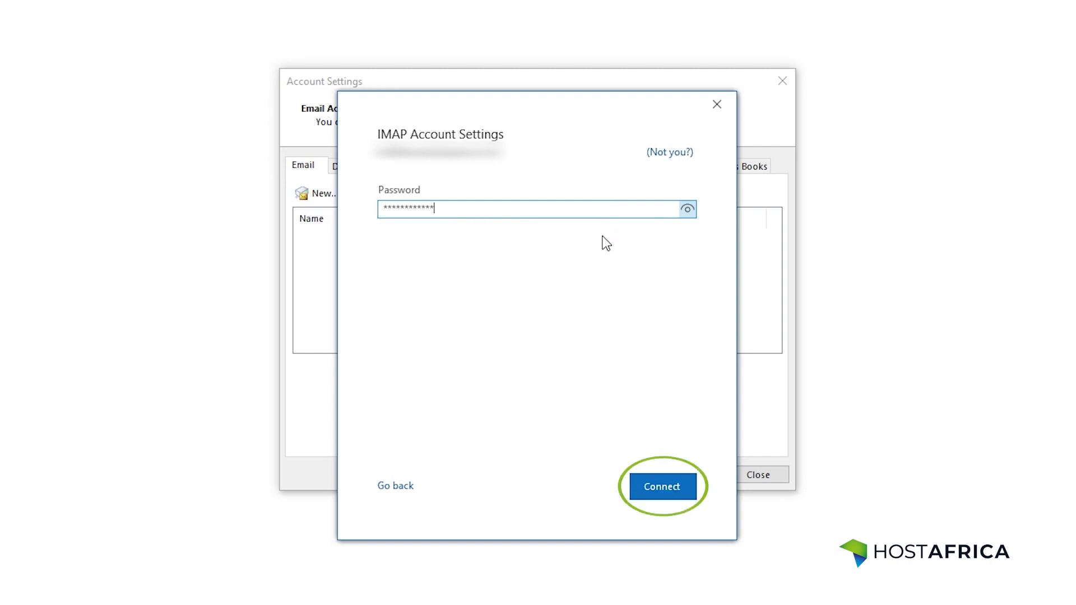
click(661, 485)
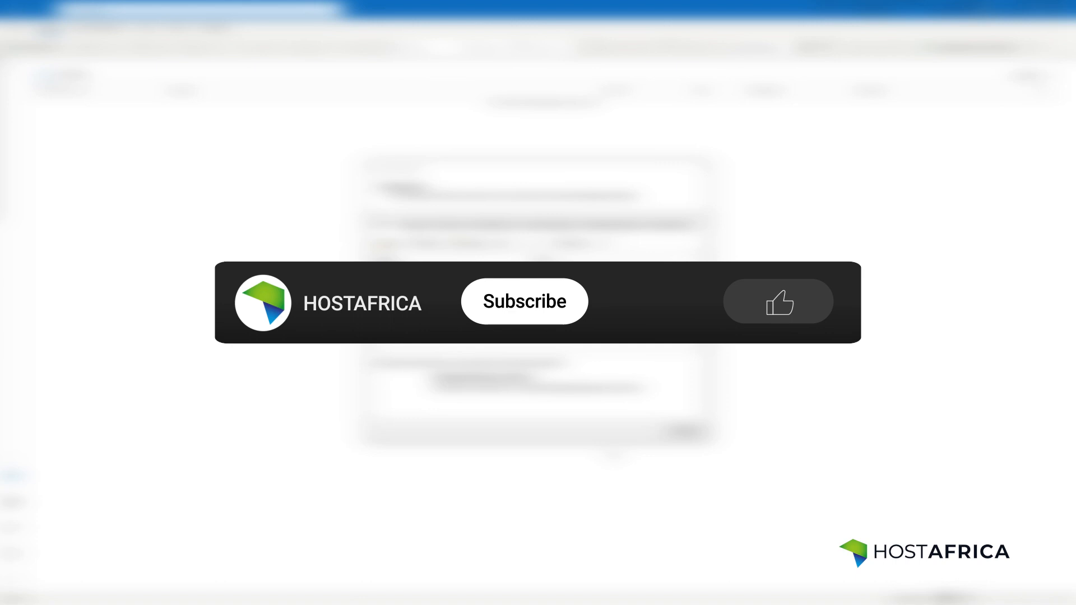
click(524, 301)
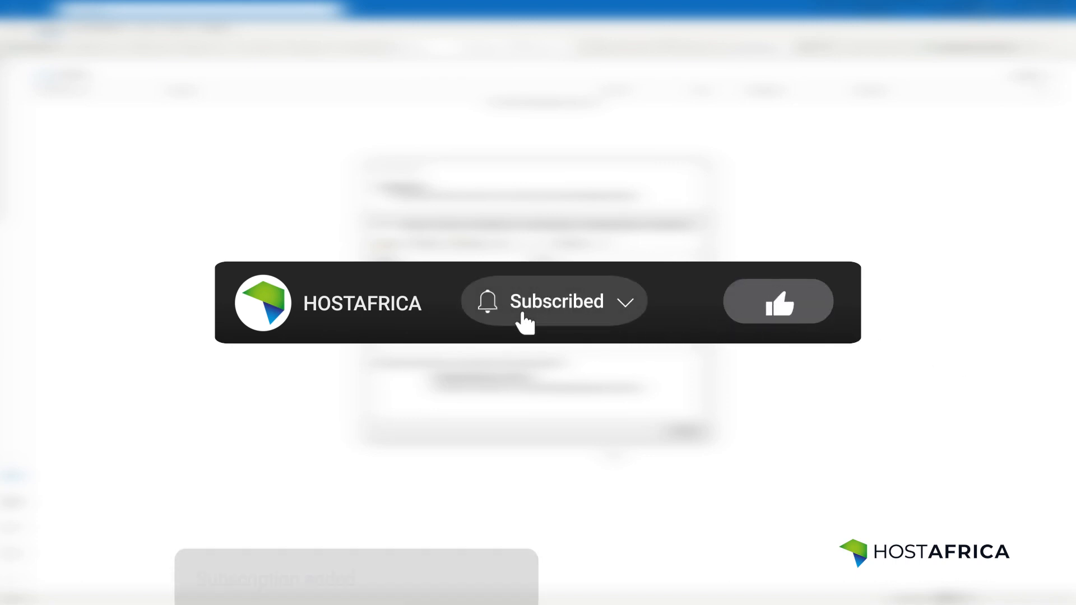